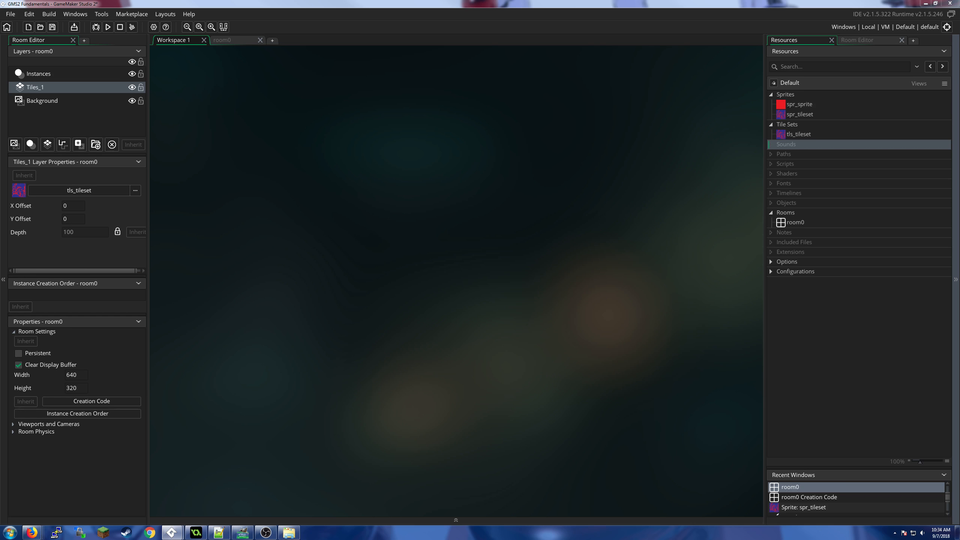
mouse_move(736, 223)
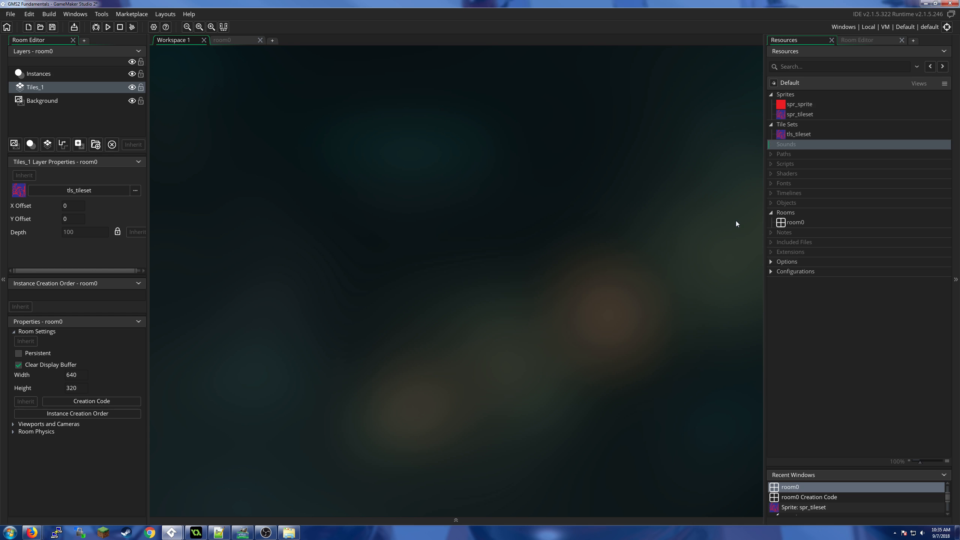
mouse_move(787, 210)
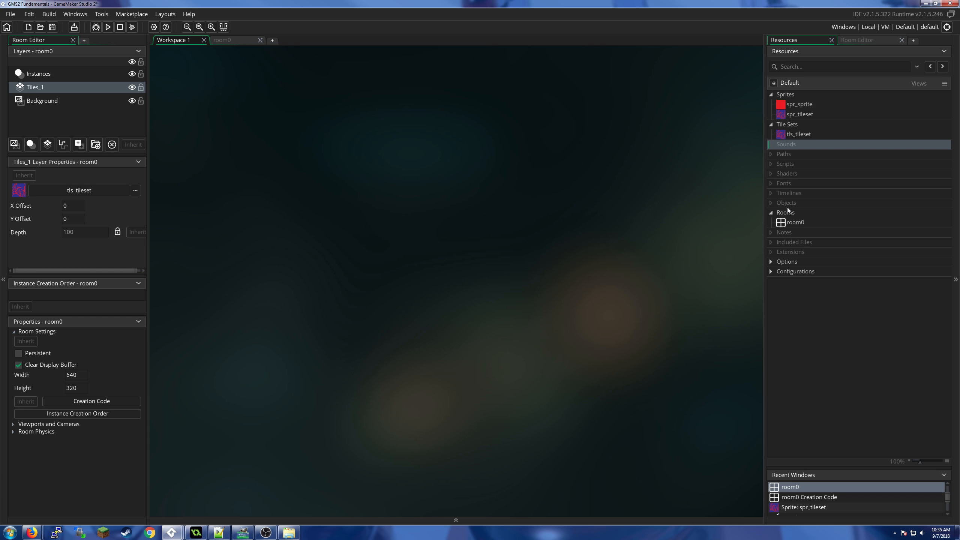
mouse_move(806, 207)
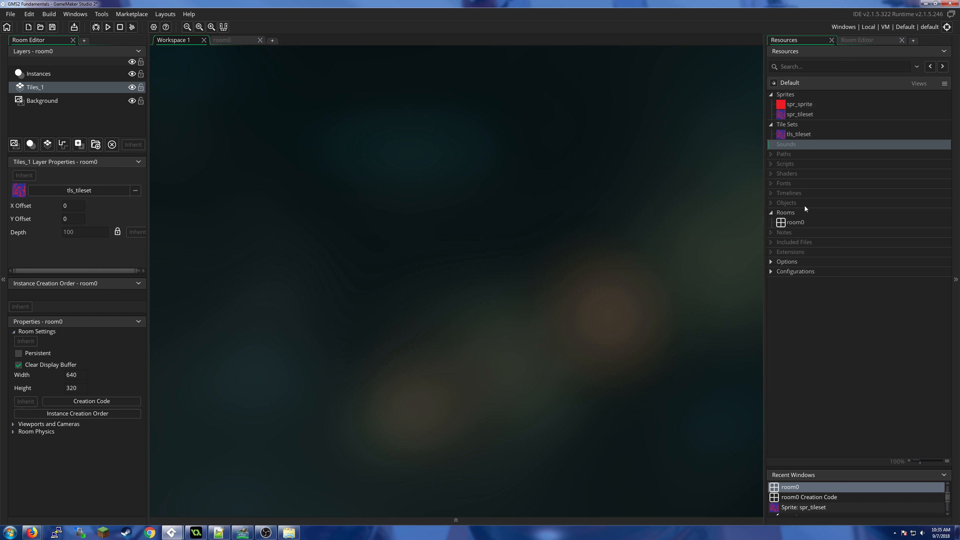
- Create a new object from the Objects group and name it obj_player
right_click(786, 202)
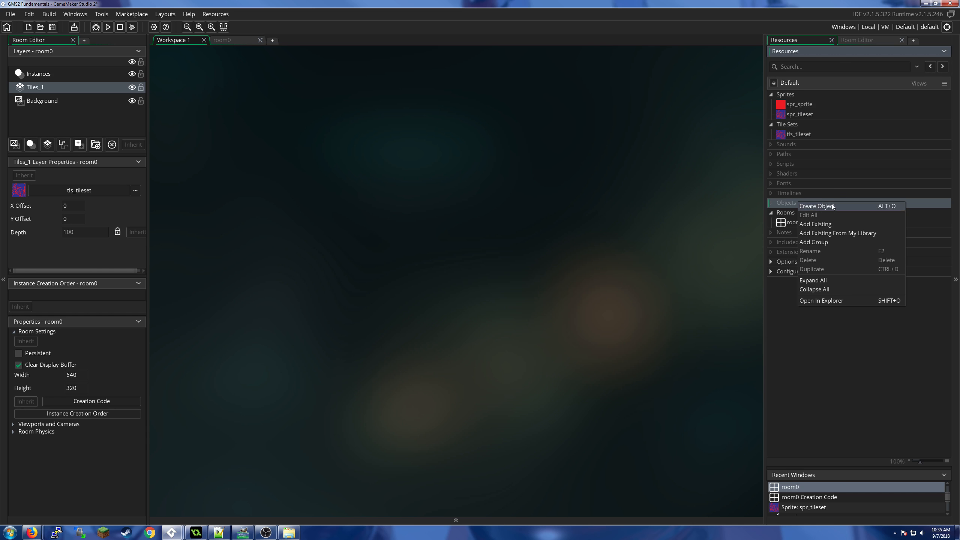
click(815, 205)
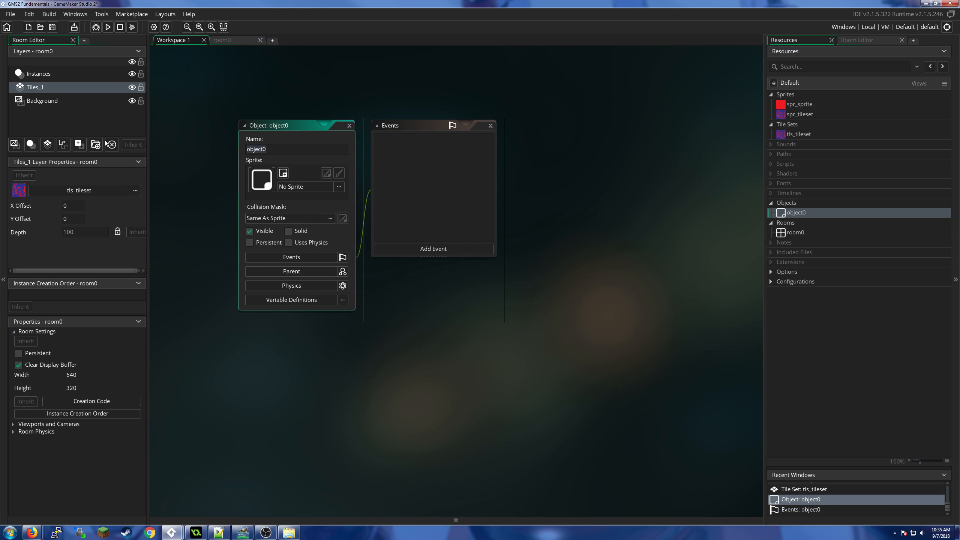
text(obj_p.a)
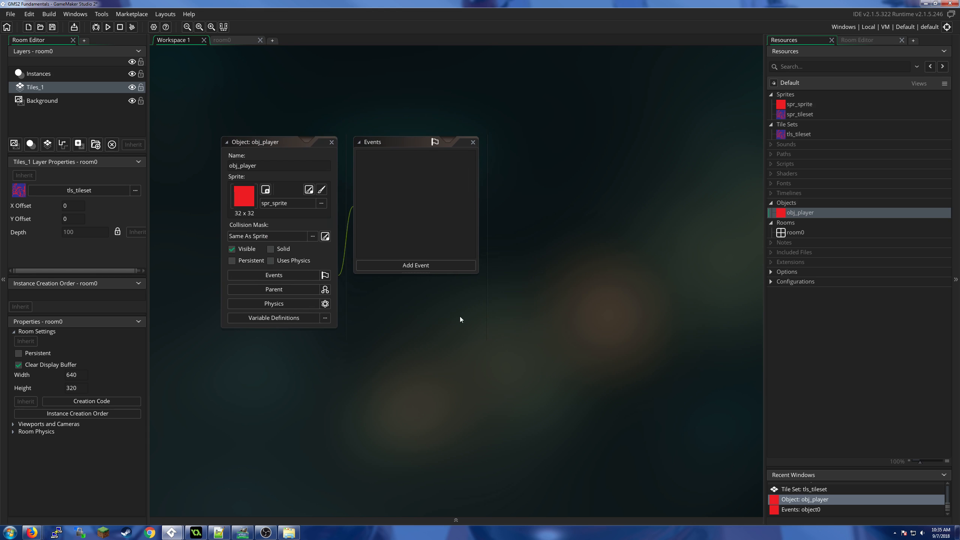
drag(254, 141, 225, 124)
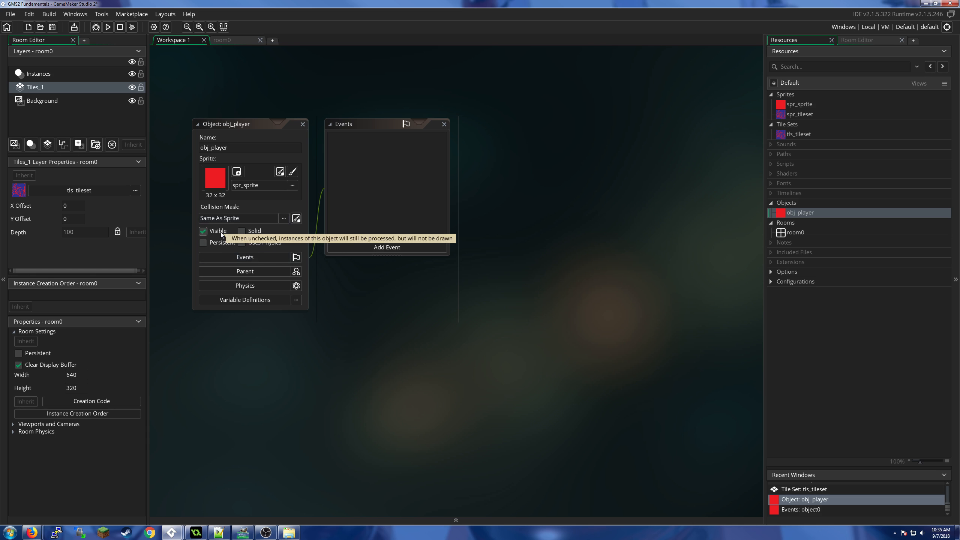
click(202, 231)
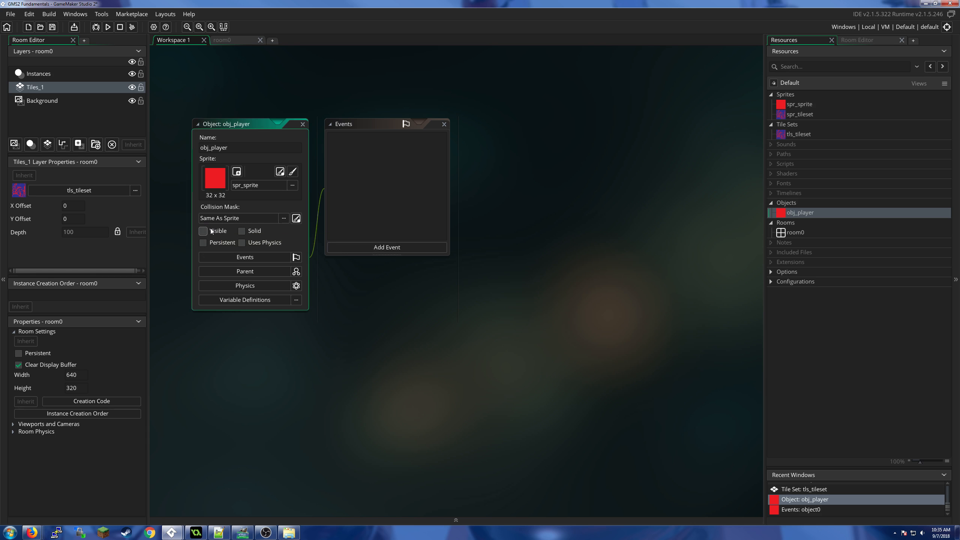
mouse_move(204, 231)
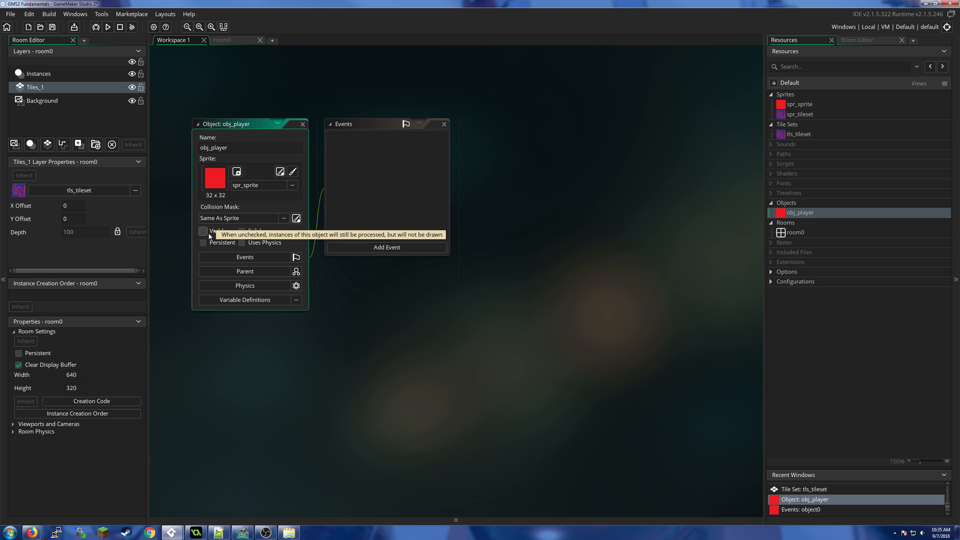
click(203, 231)
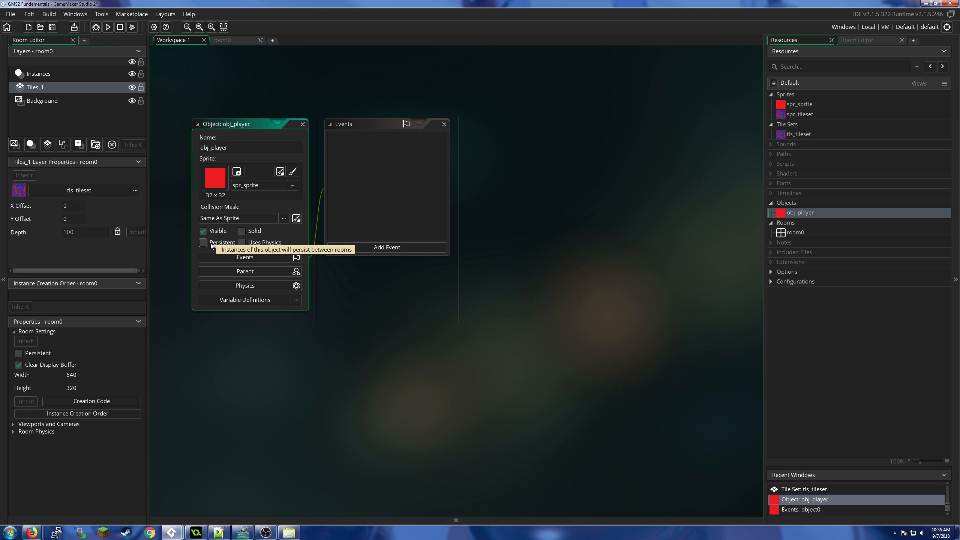
mouse_move(243, 242)
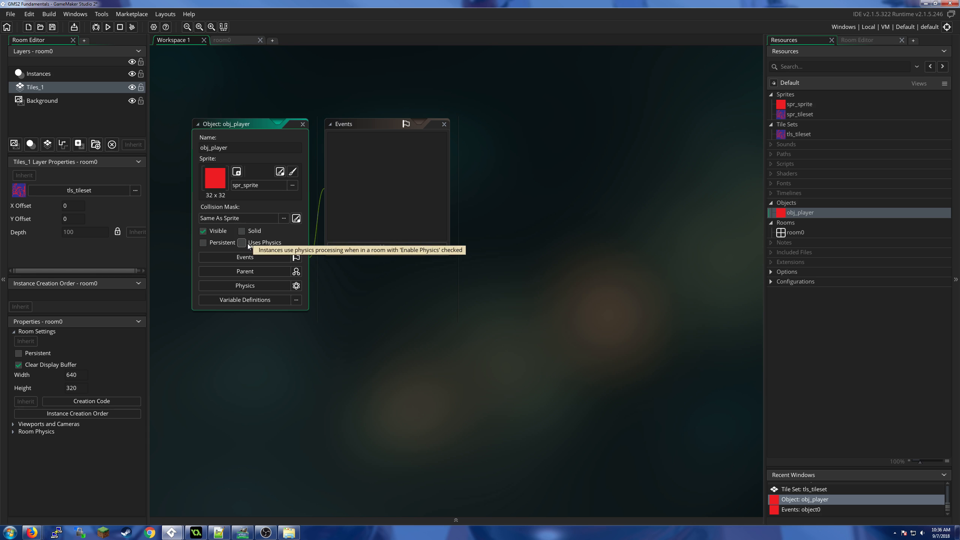
mouse_move(261, 247)
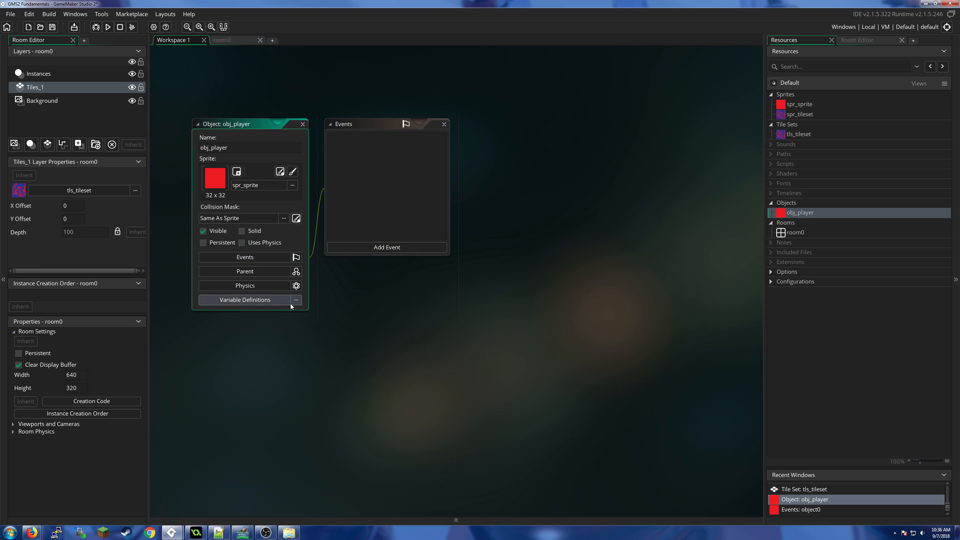
mouse_move(385, 312)
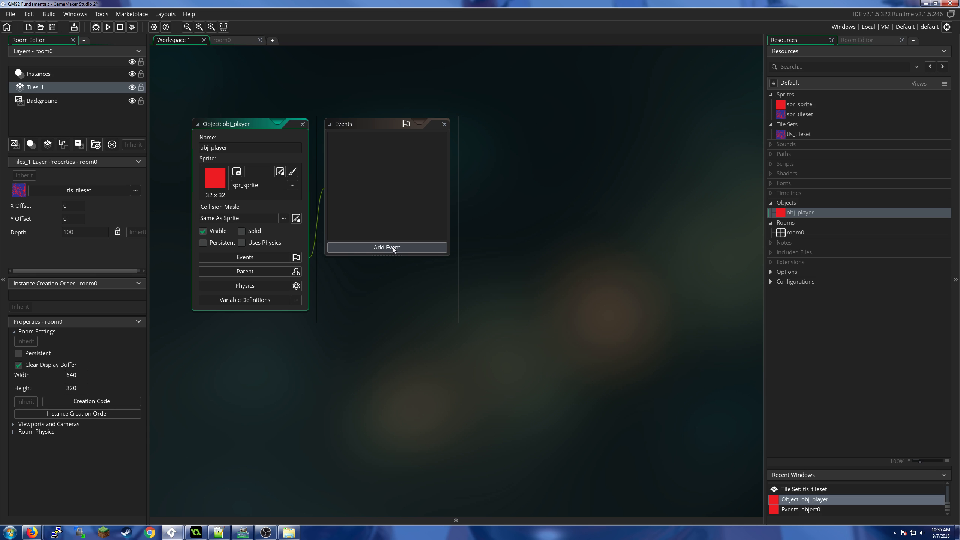
- Add a Create event to obj_player from the Add Event list
click(386, 247)
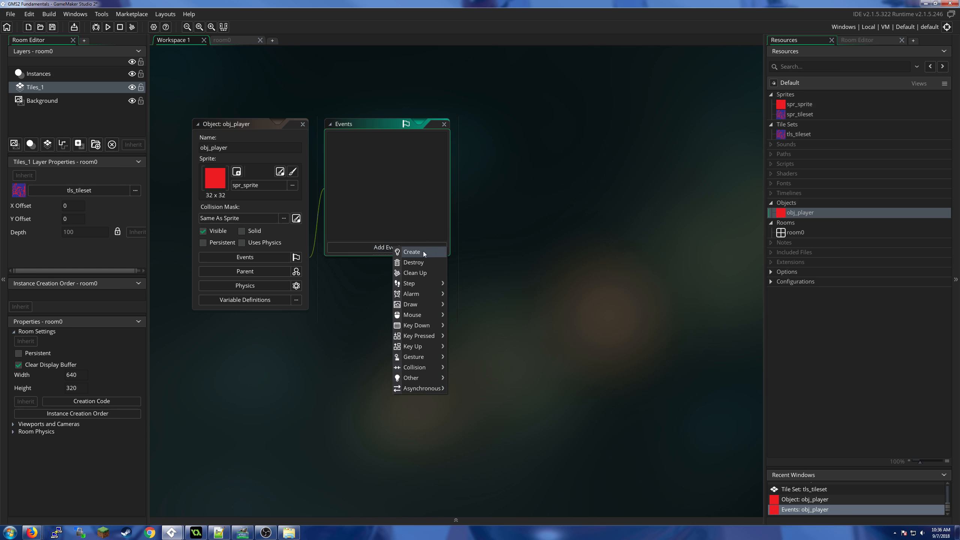
click(412, 251)
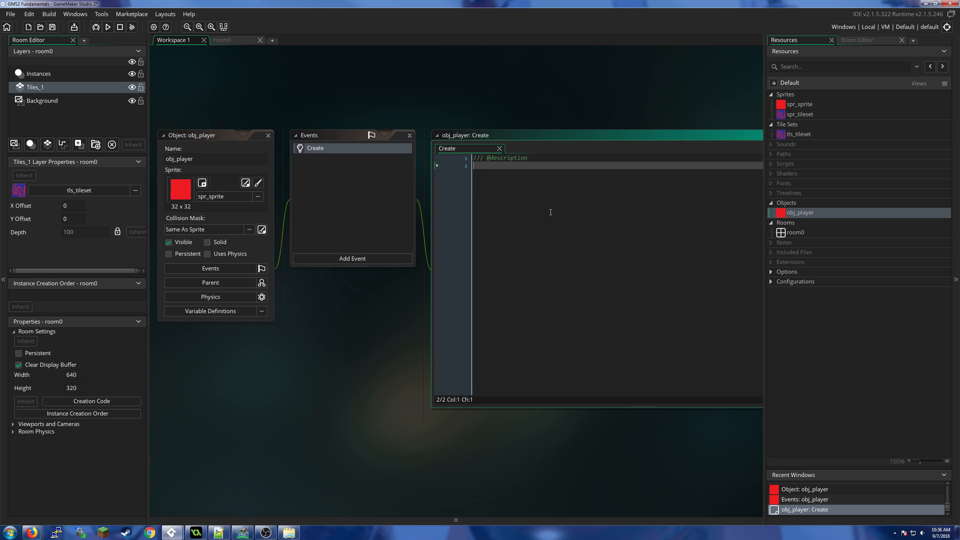
mouse_move(538, 195)
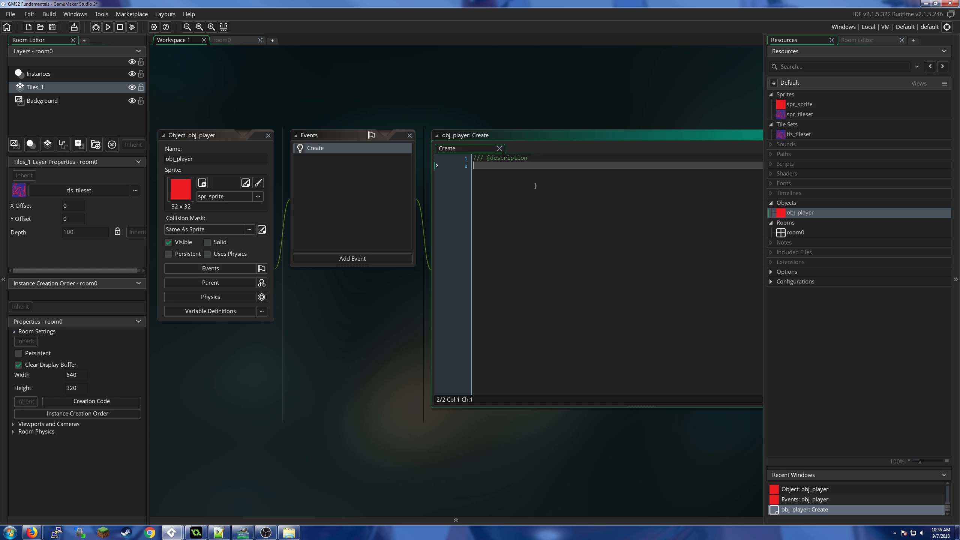
mouse_move(261, 149)
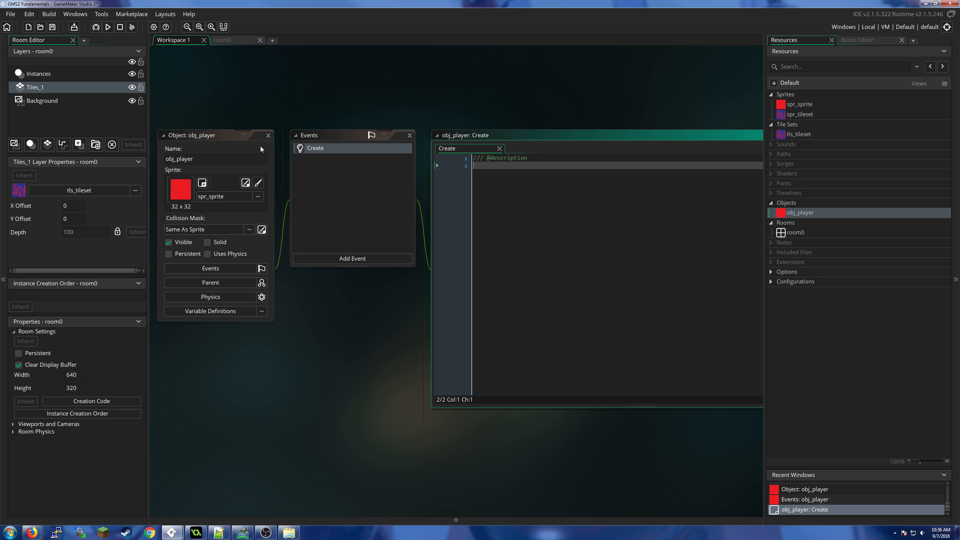
mouse_move(261, 149)
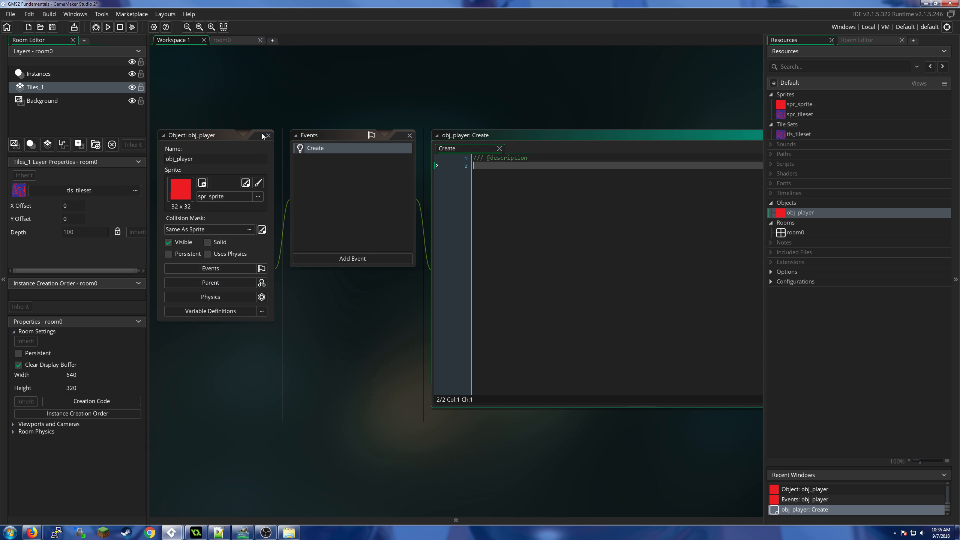
mouse_move(278, 145)
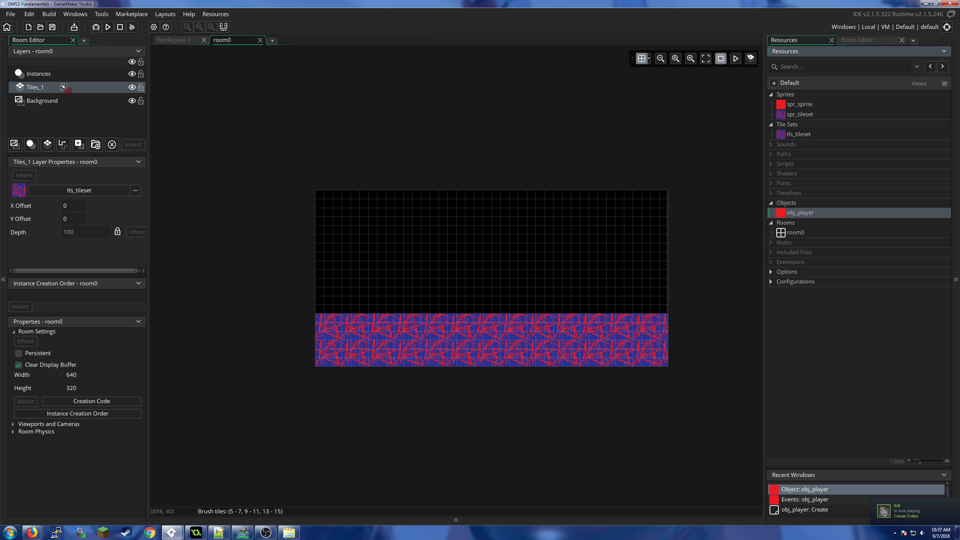
mouse_move(503, 287)
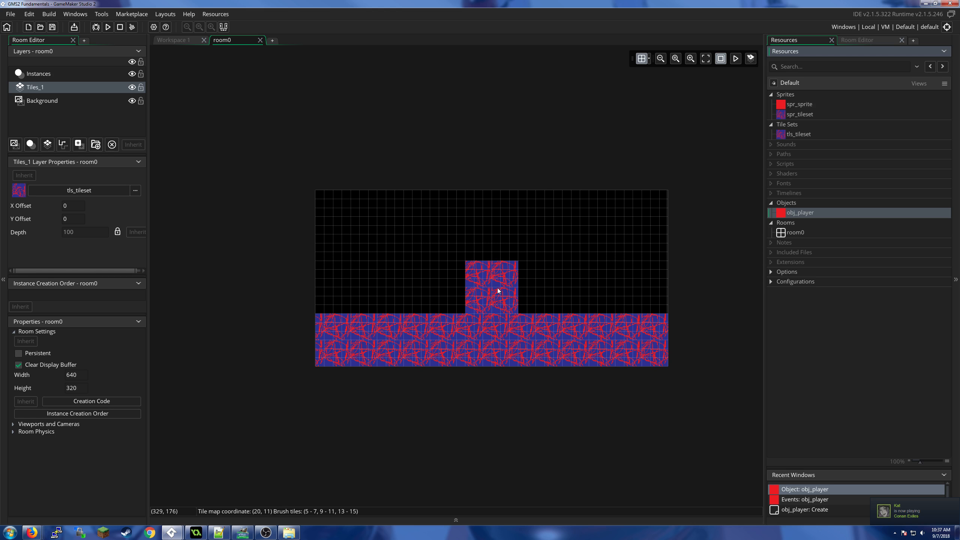
- Remove the stray tile block and place an obj_player instance on room0's Instances layer
click(491, 288)
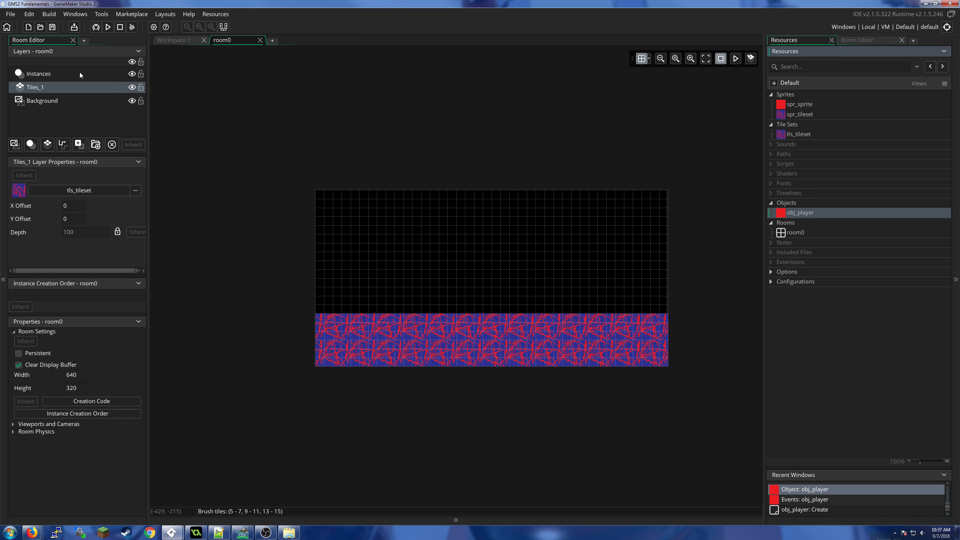
click(39, 73)
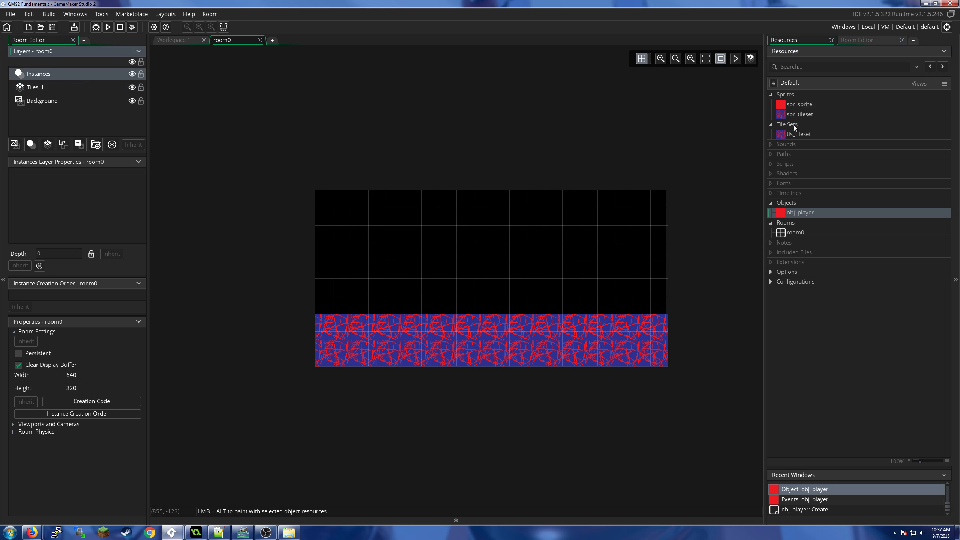
click(499, 286)
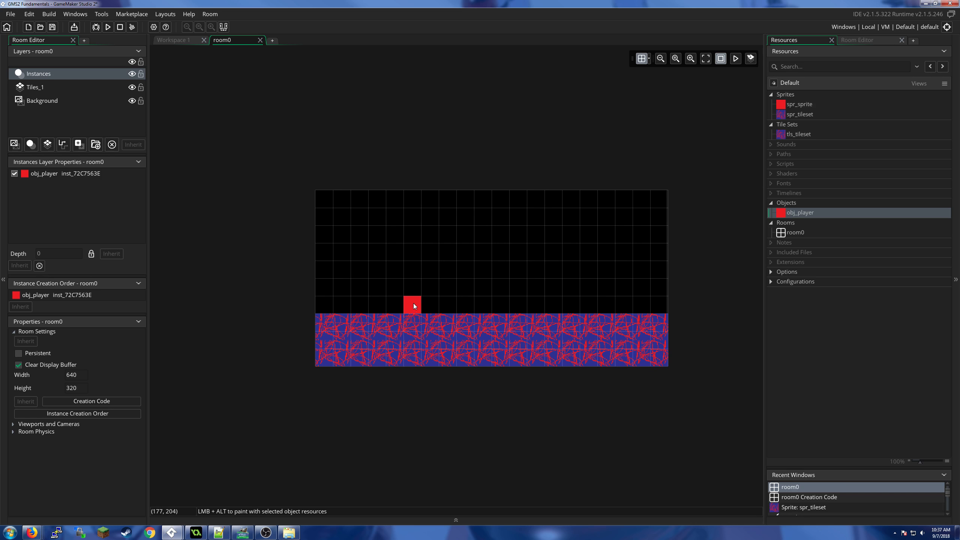
mouse_move(702, 415)
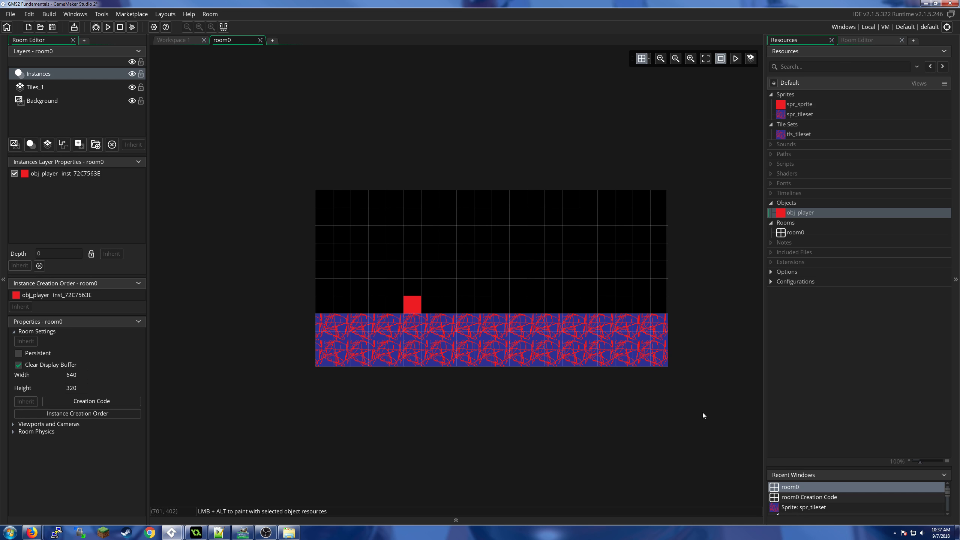
mouse_move(157, 150)
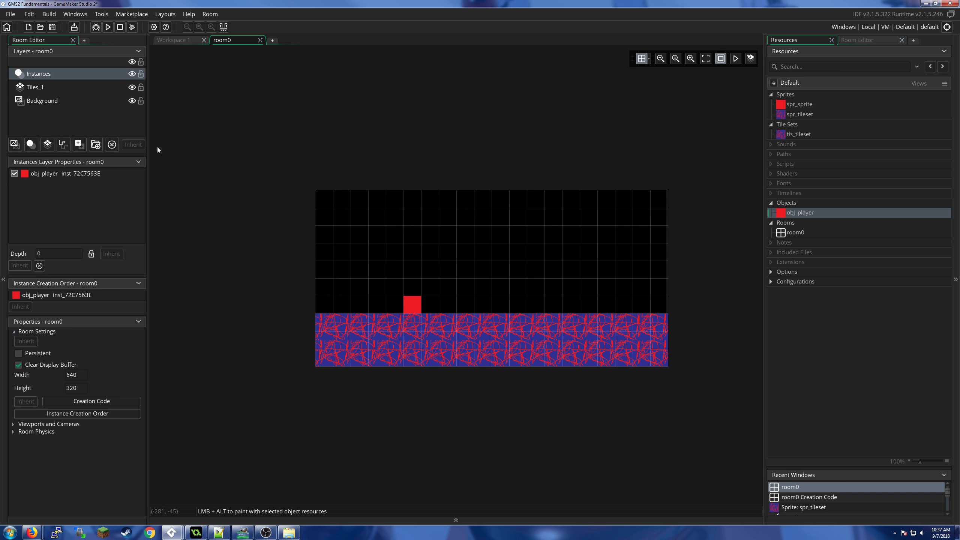
- Reopen obj_player's object settings and its Create event code from Workspace 1
click(174, 40)
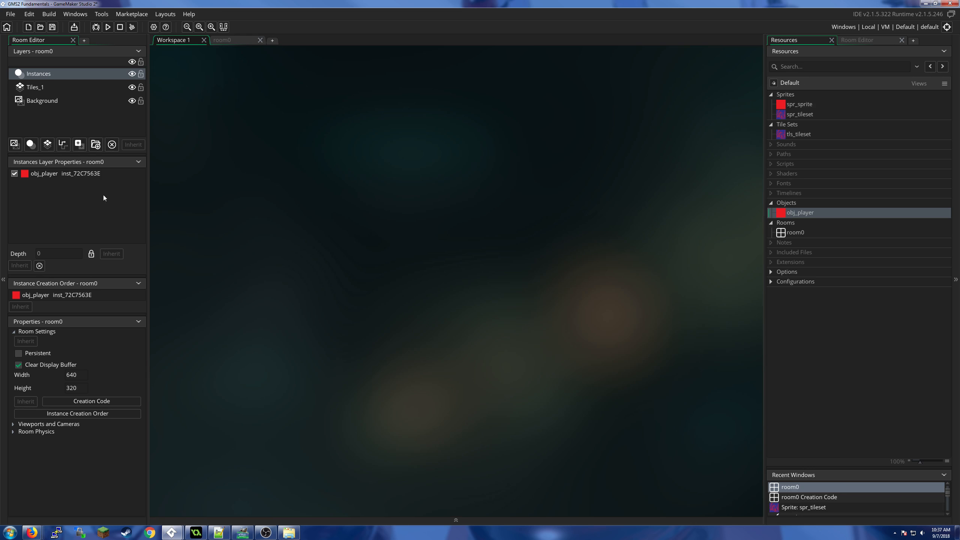
mouse_move(419, 141)
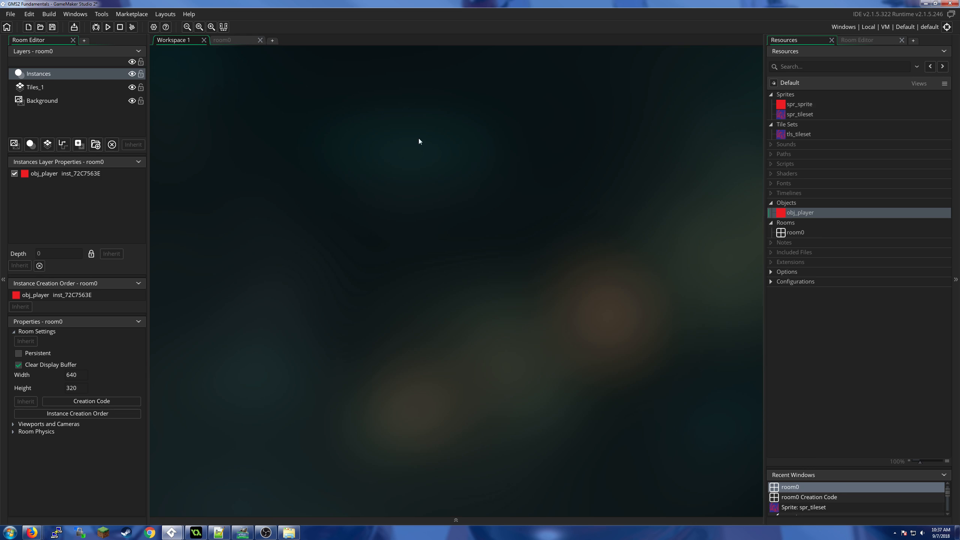
double_click(799, 212)
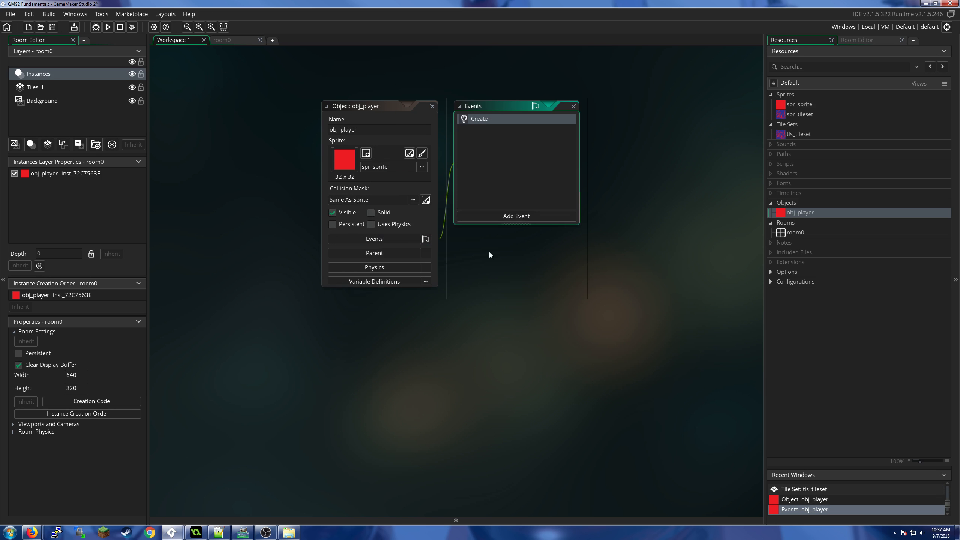
double_click(478, 118)
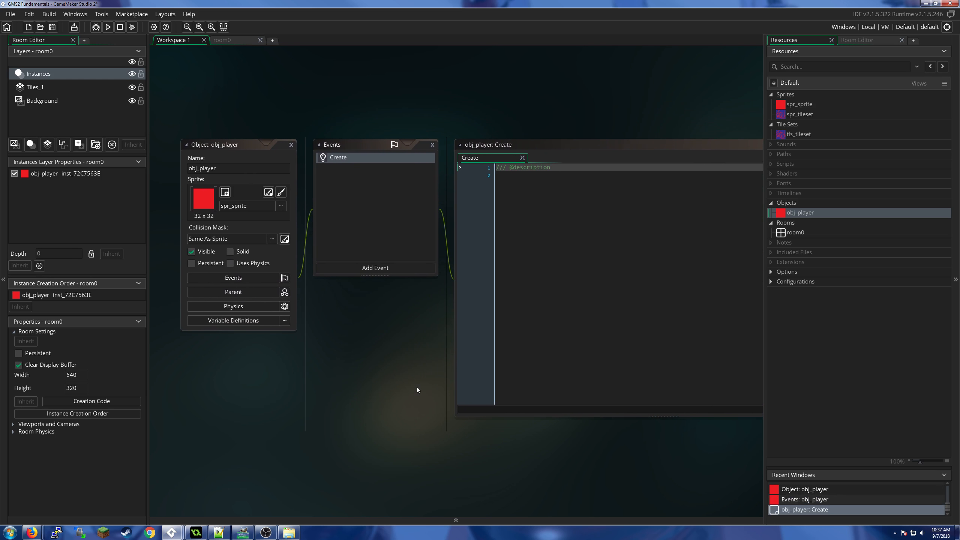
mouse_move(315, 328)
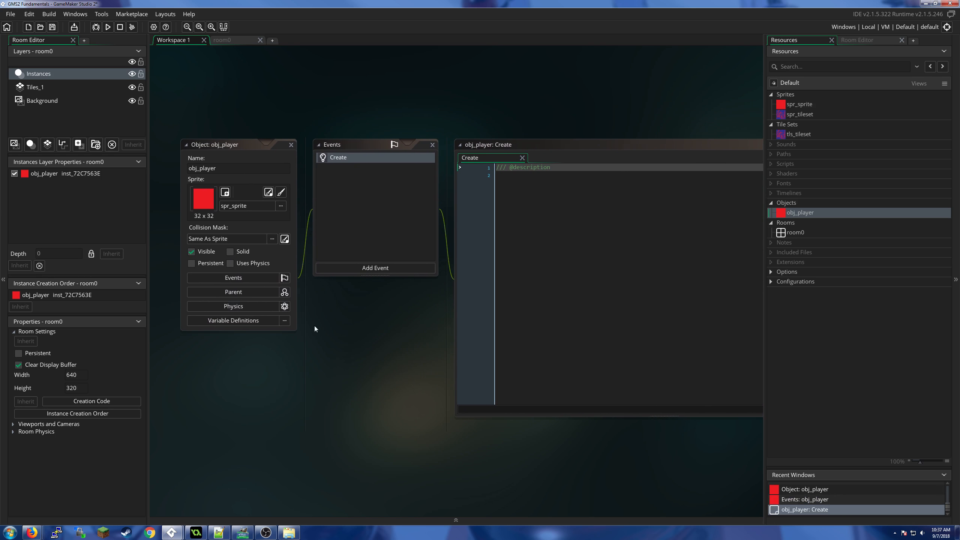
mouse_move(260, 334)
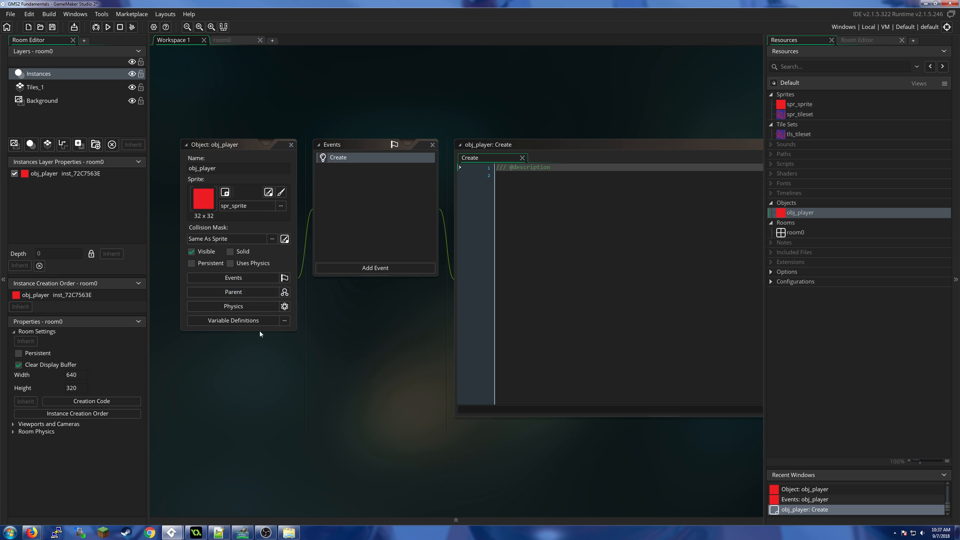
mouse_move(612, 360)
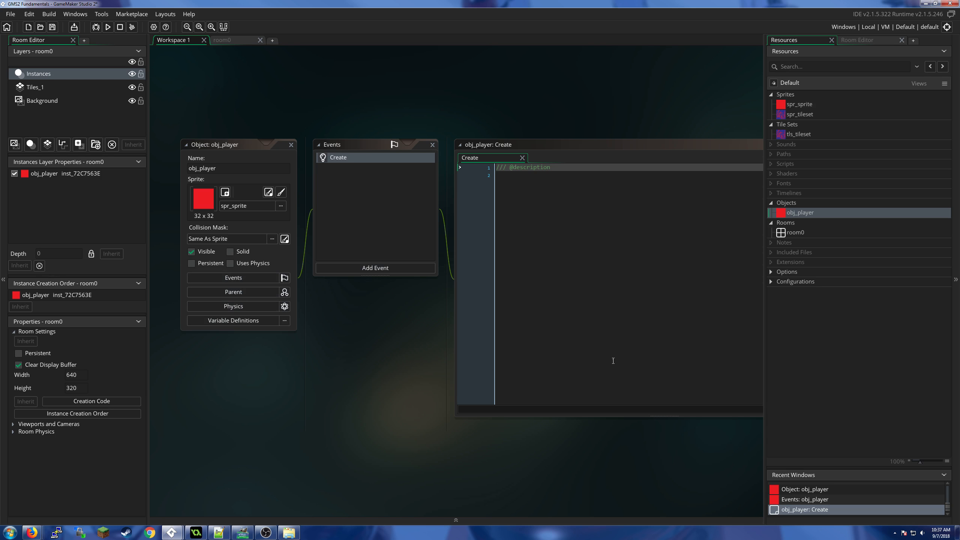
mouse_move(213, 500)
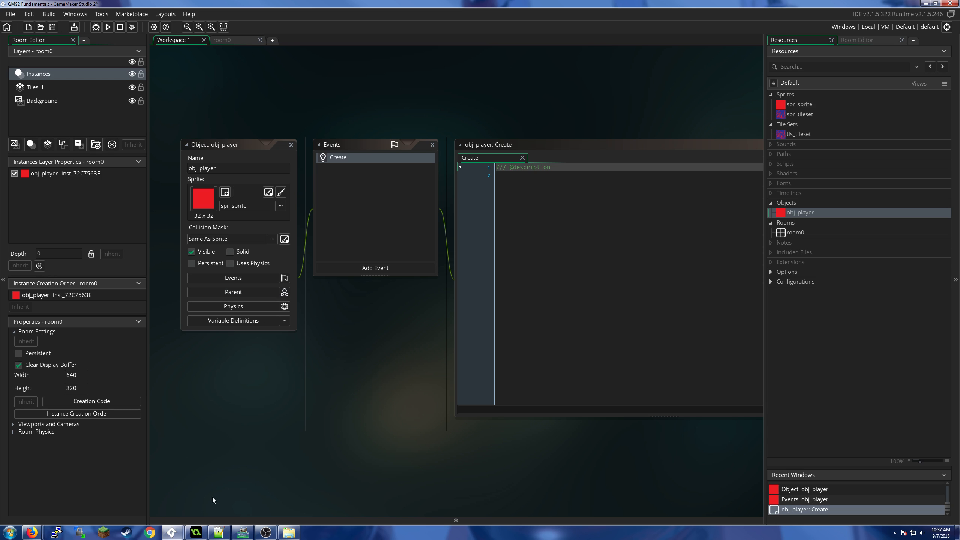